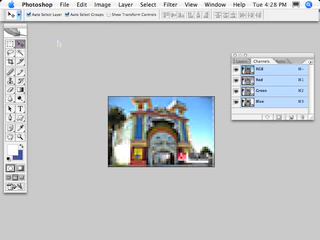
# - Bring up Image Size for the Luna Park photo and the resample method list
pyautogui.click(104, 8)
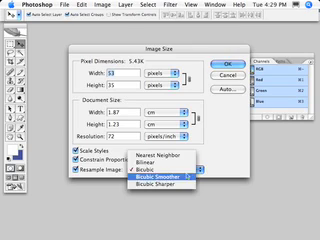
pyautogui.click(164, 172)
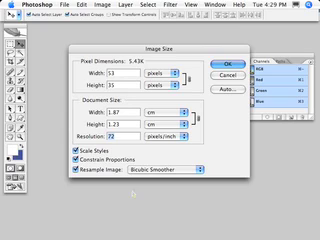
# - With Bicubic Smoother as the resample method, set the width to 200
pyautogui.write('200')
pyautogui.click(124, 112)
pyautogui.write('10')
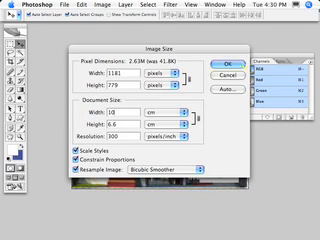
# - Confirm Image Size so the photo is upscaled to the larger dimensions
pyautogui.click(240, 72)
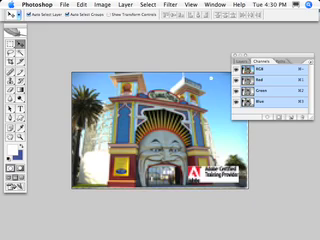